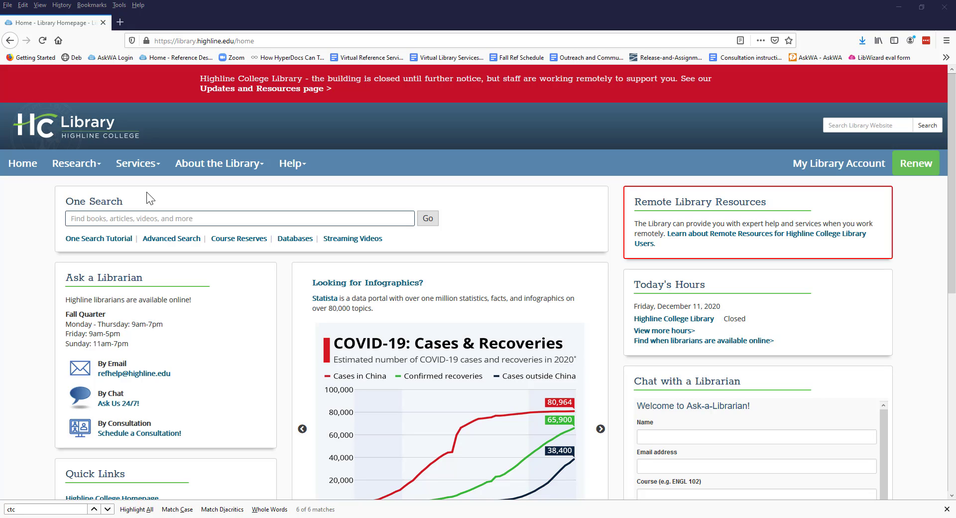
- Open the Services dropdown on the Highline College Library homepage
click(600, 429)
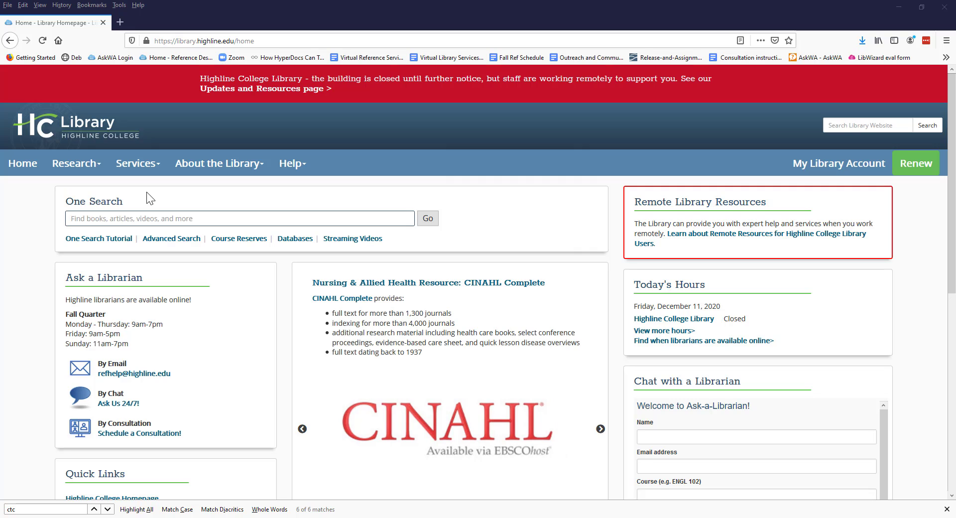
mouse_move(137, 163)
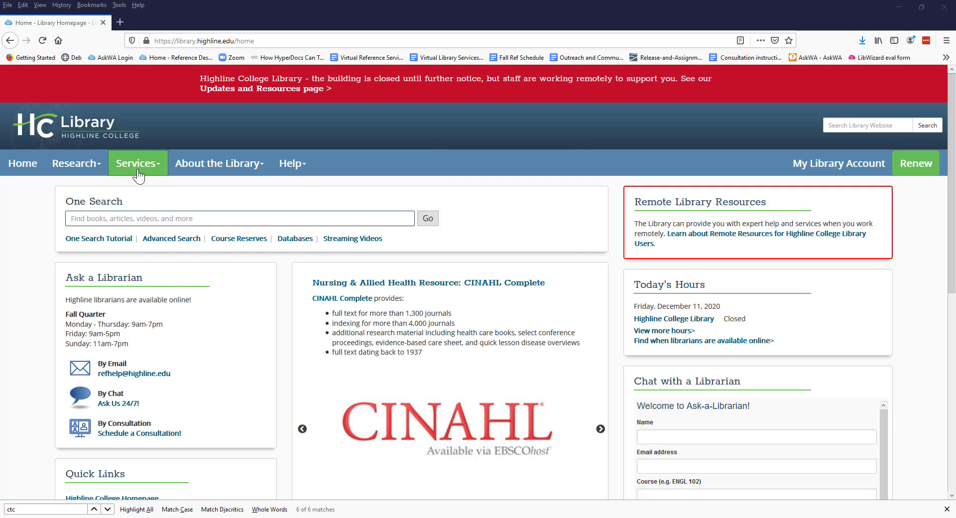
click(138, 163)
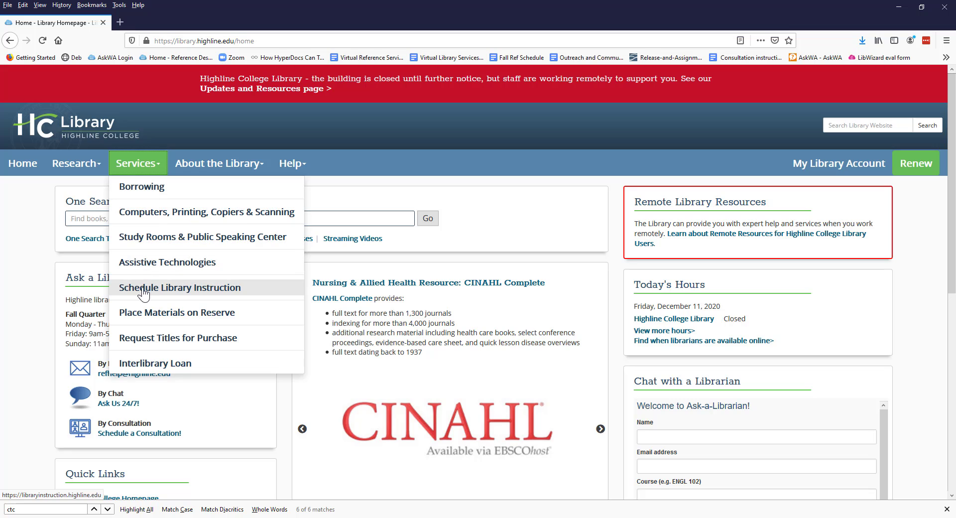
- Go to Schedule Library Instruction and switch to the December 13–19, 2020 week view
click(180, 288)
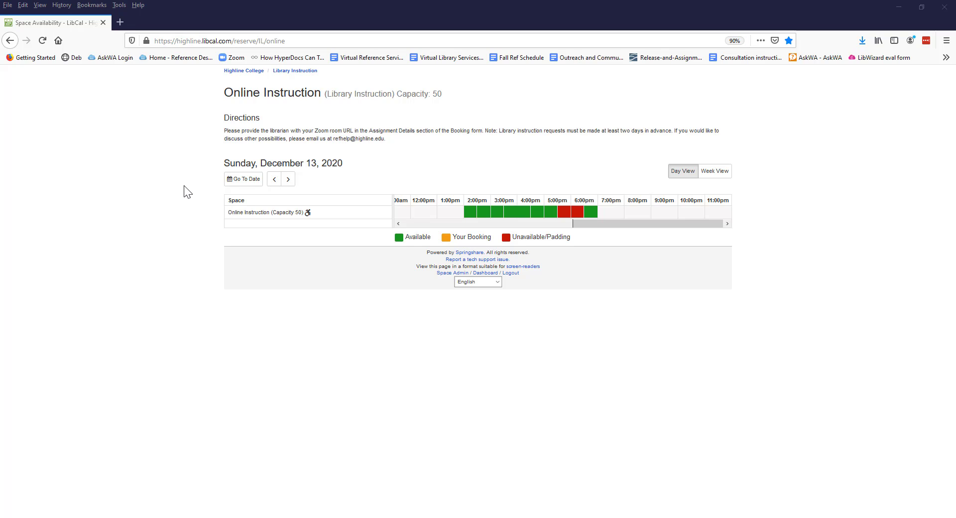
mouse_move(451, 202)
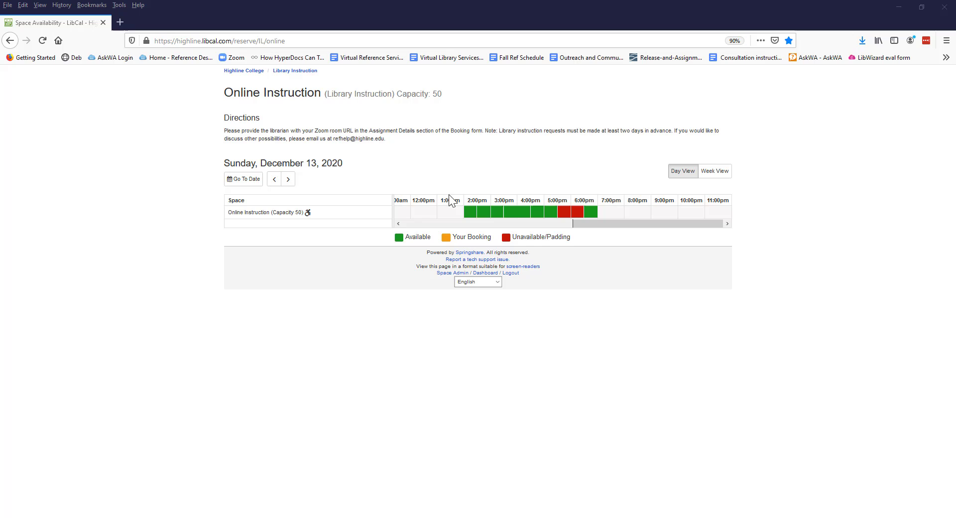
click(714, 170)
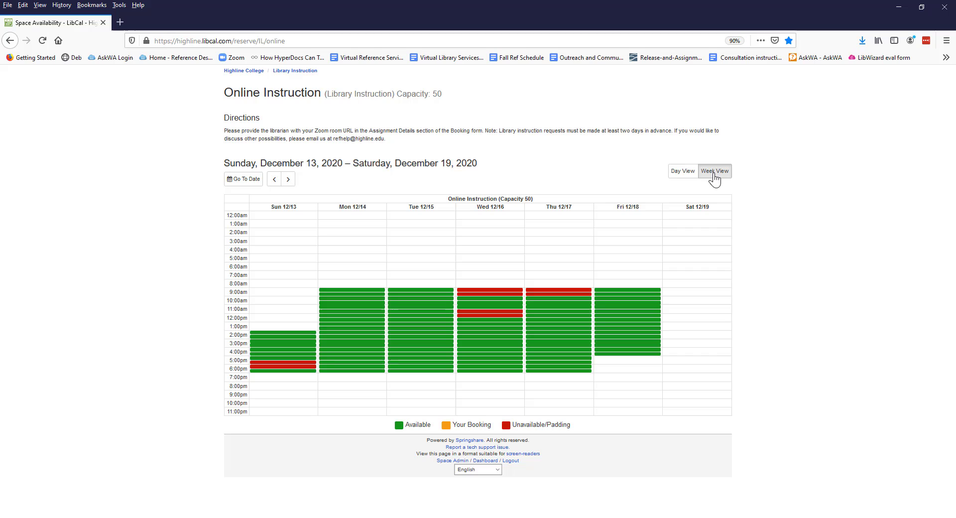
mouse_move(413, 351)
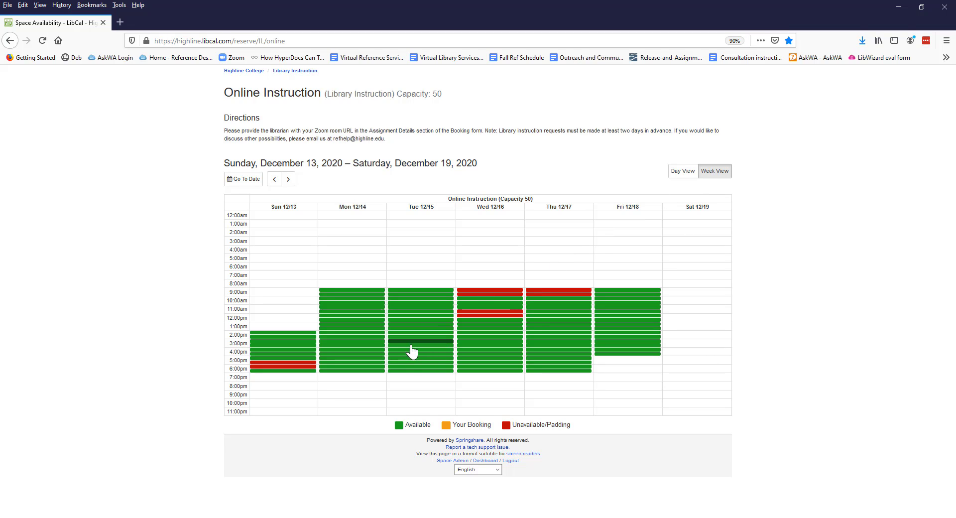
mouse_move(299, 346)
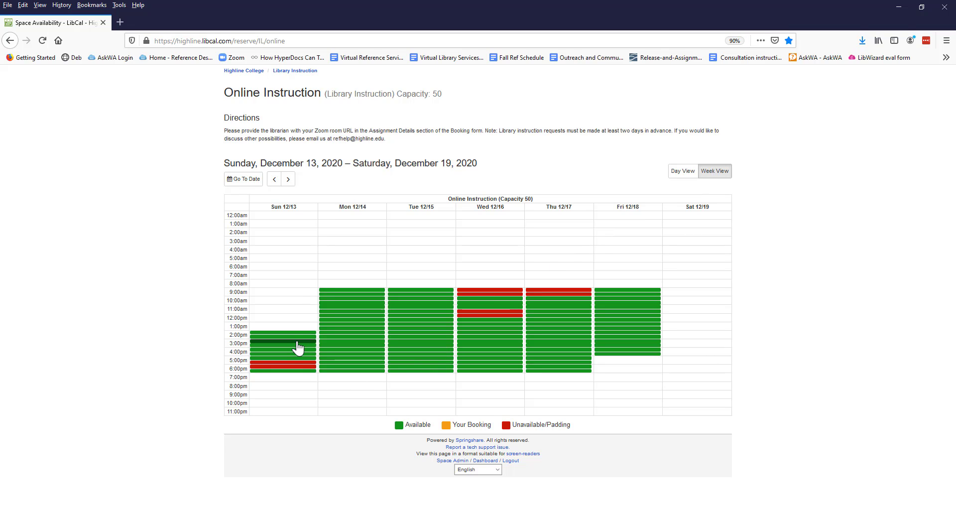
click(282, 339)
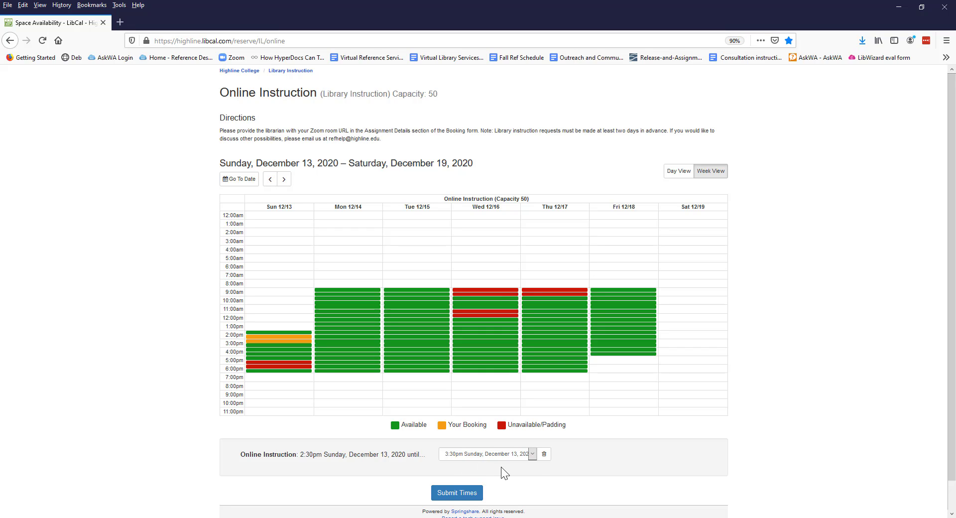
mouse_move(543, 455)
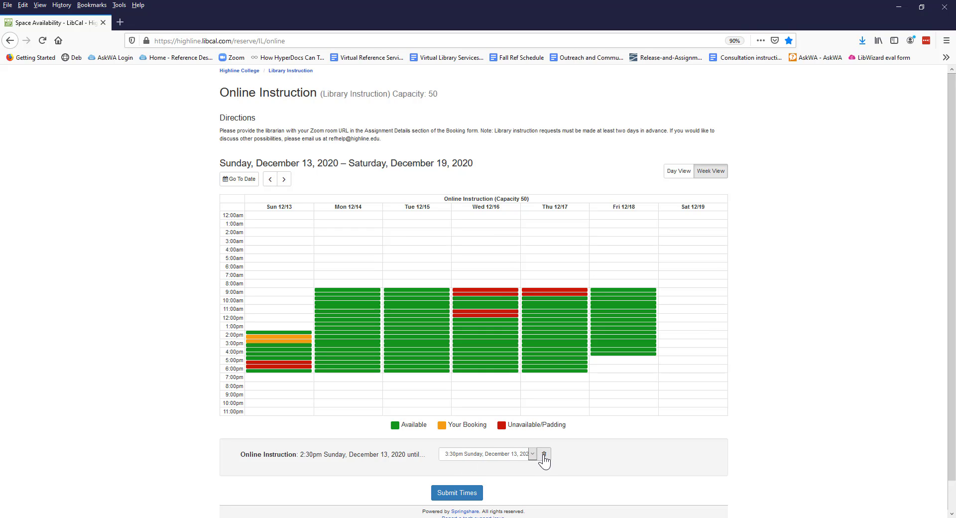
click(543, 455)
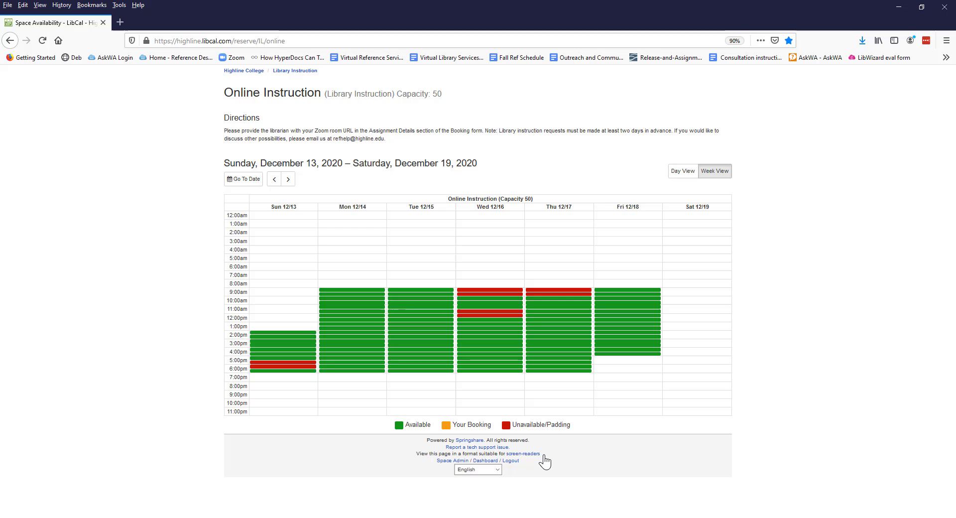
mouse_move(313, 186)
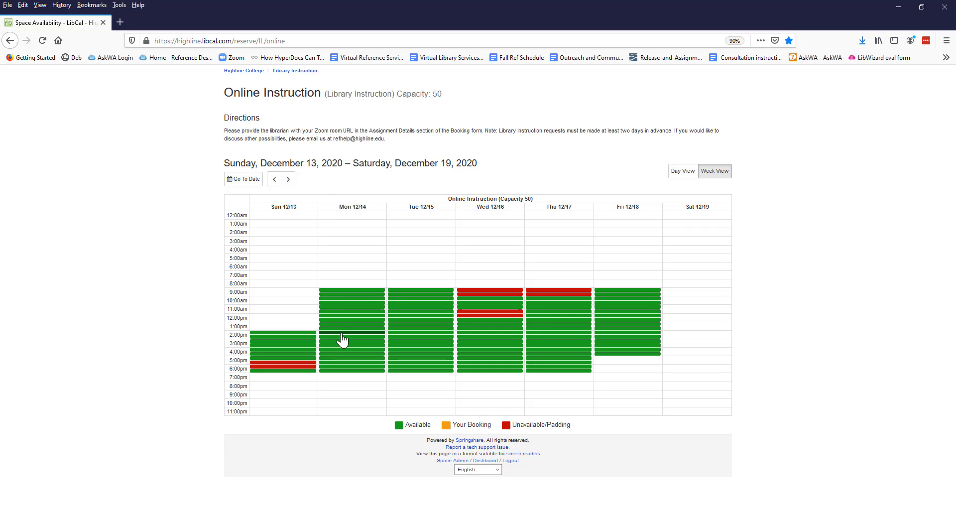
- Pick Monday December 14, 2:00–3:00pm and submit the times
click(345, 336)
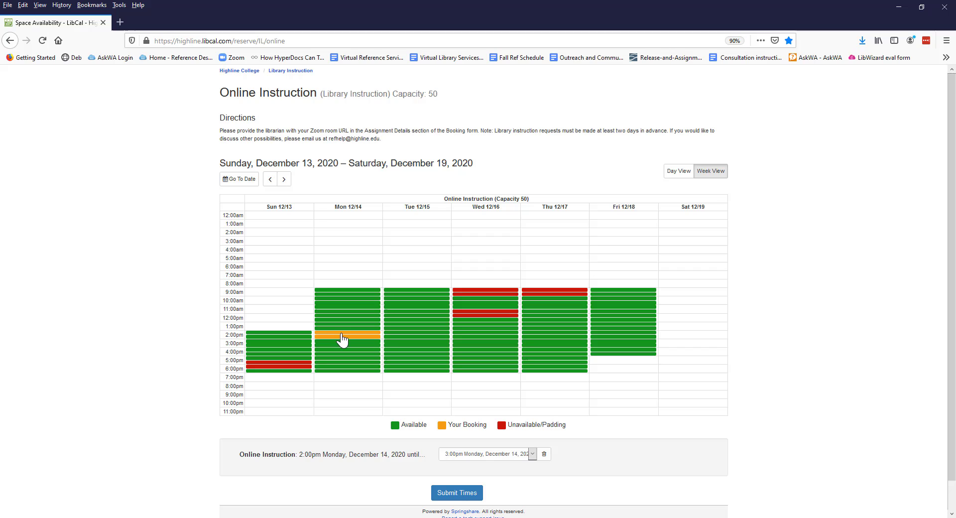
click(532, 454)
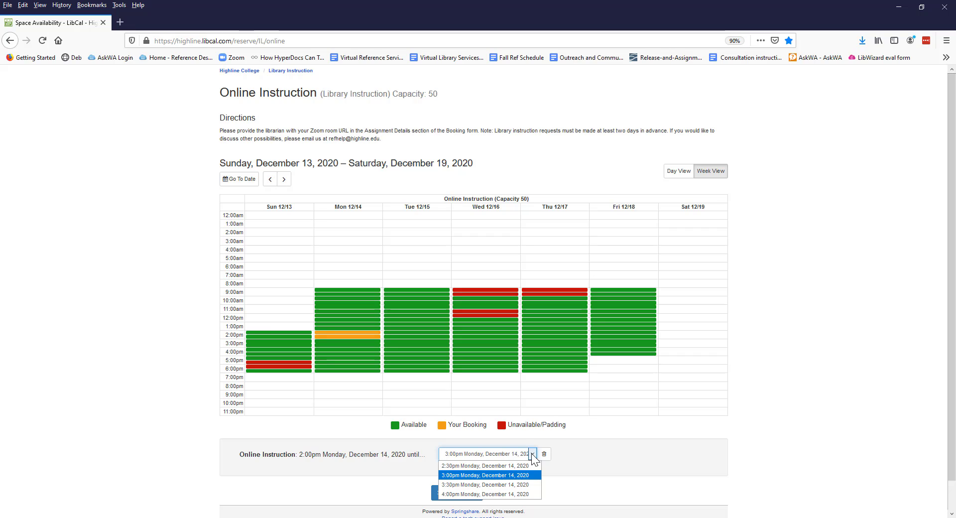
mouse_move(563, 477)
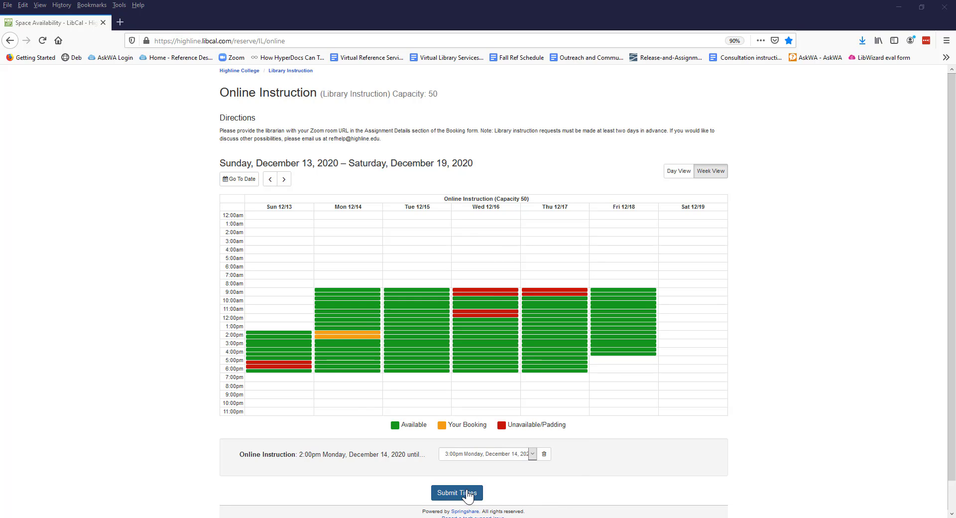
click(456, 493)
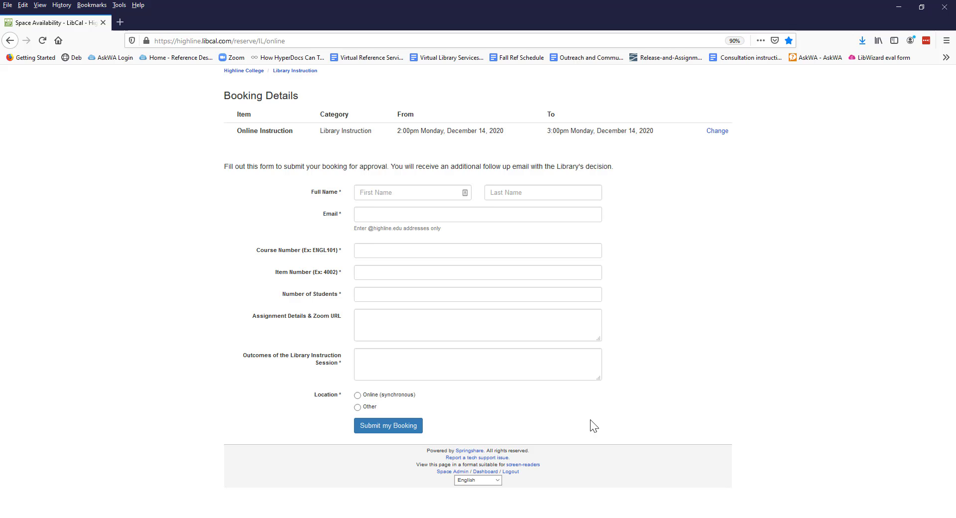
- Enter name De Moor, course HON299, item 1212 and 15 students
text(De)
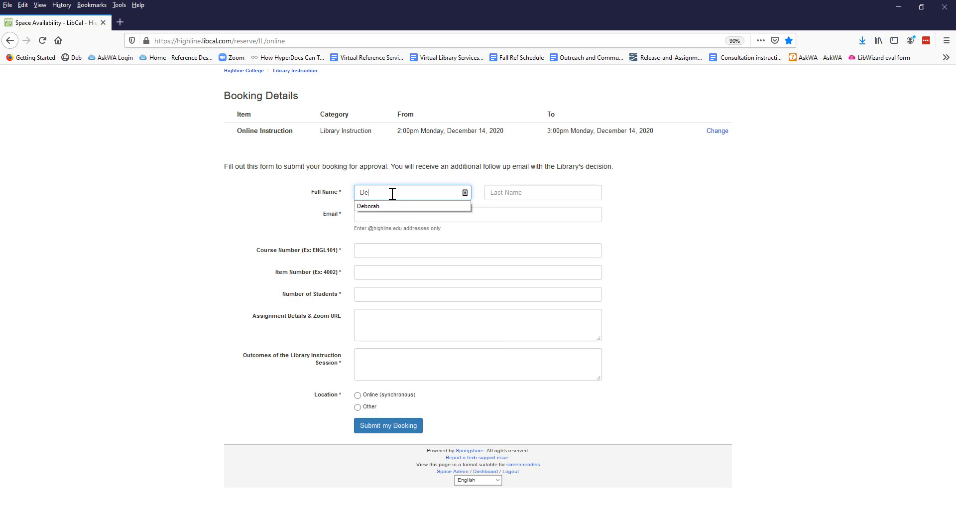
text(Moore)
click(478, 250)
text(H)
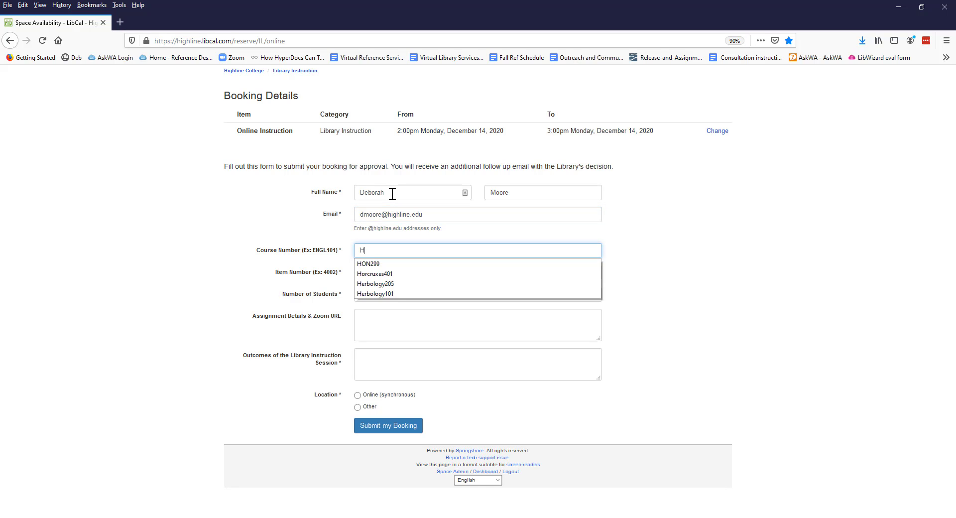
click(369, 264)
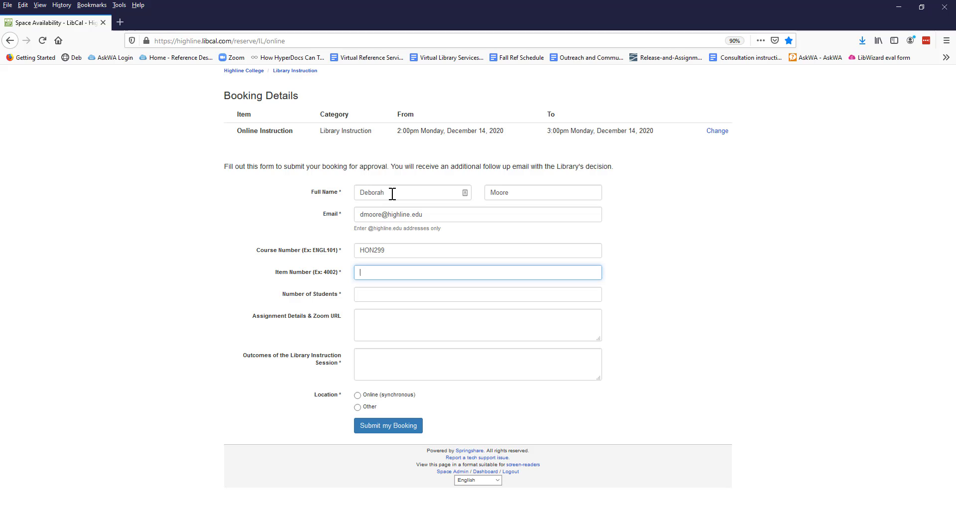
text(1212)
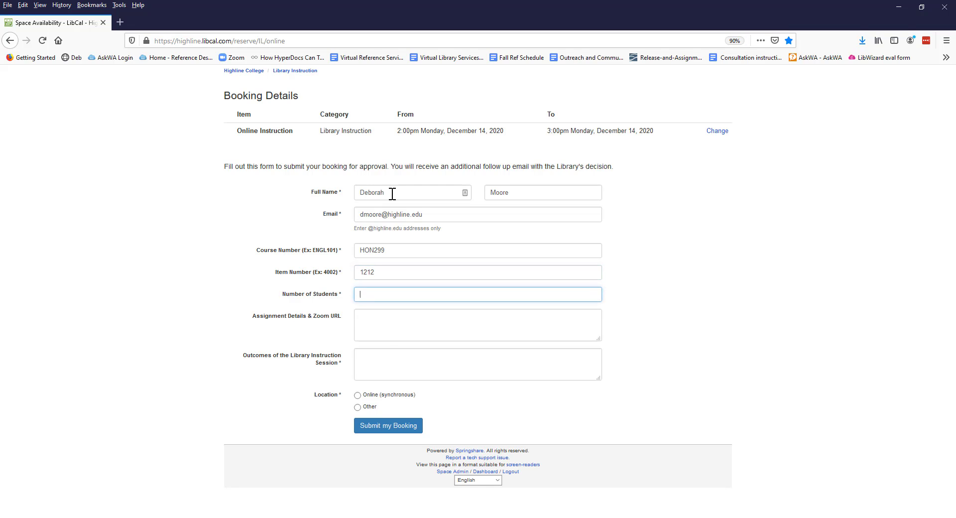
text(15)
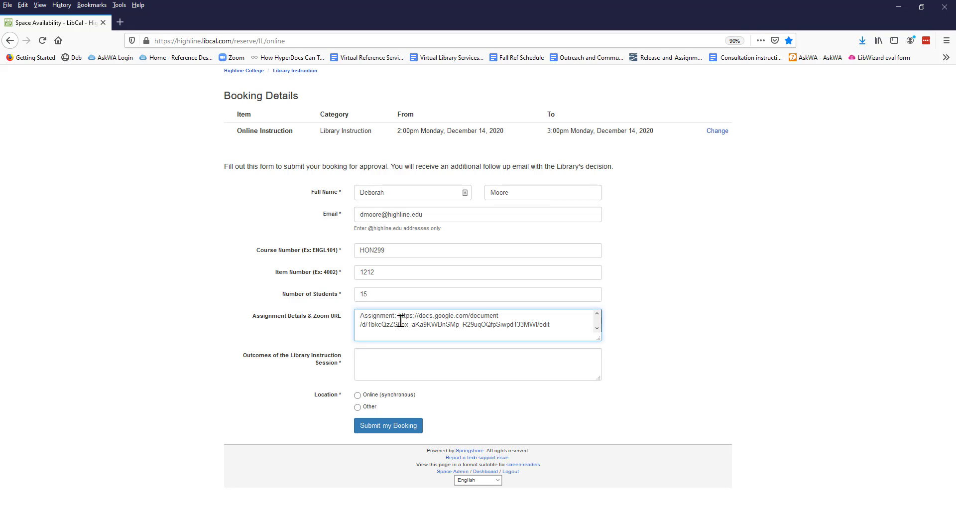
- Add outcome 'find at least one scholarly article' and choose Online (synchronous) location
key(Enter)
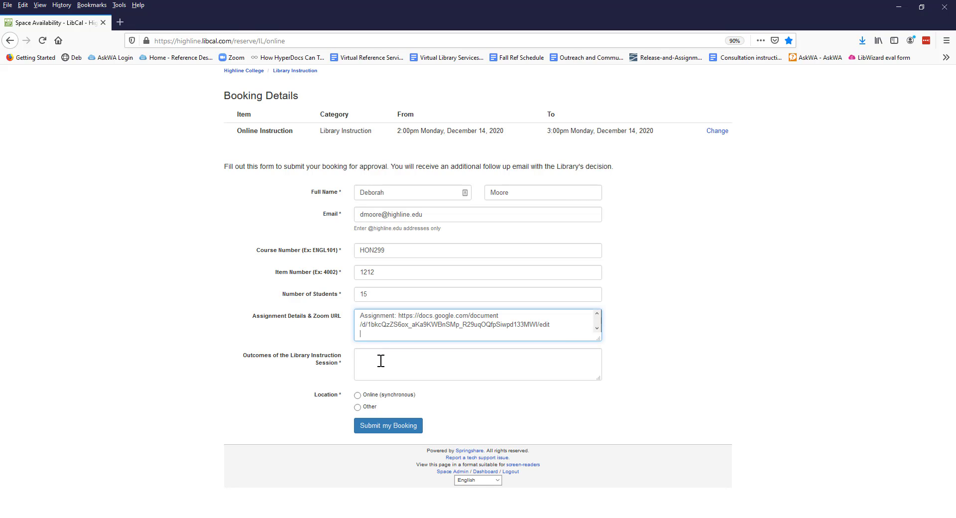
click(387, 426)
text(Students will f)
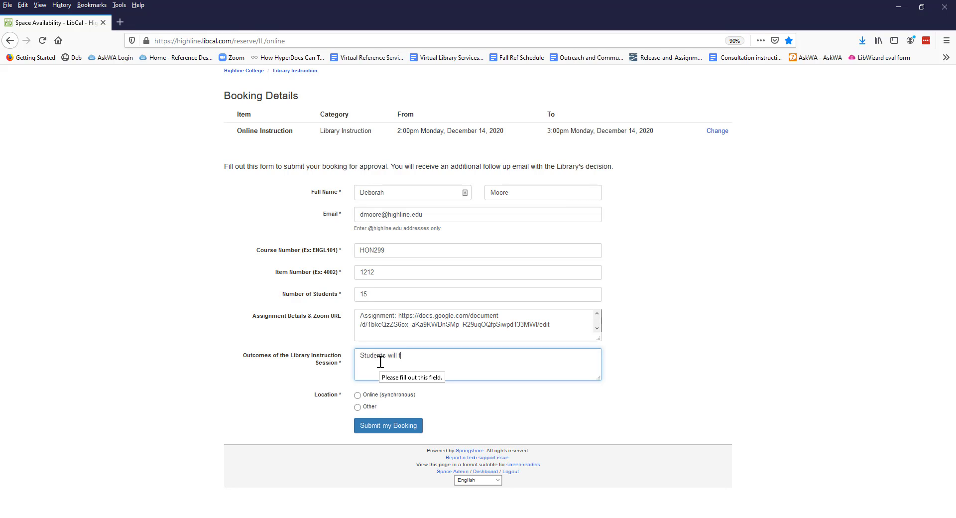
text(ind at least)
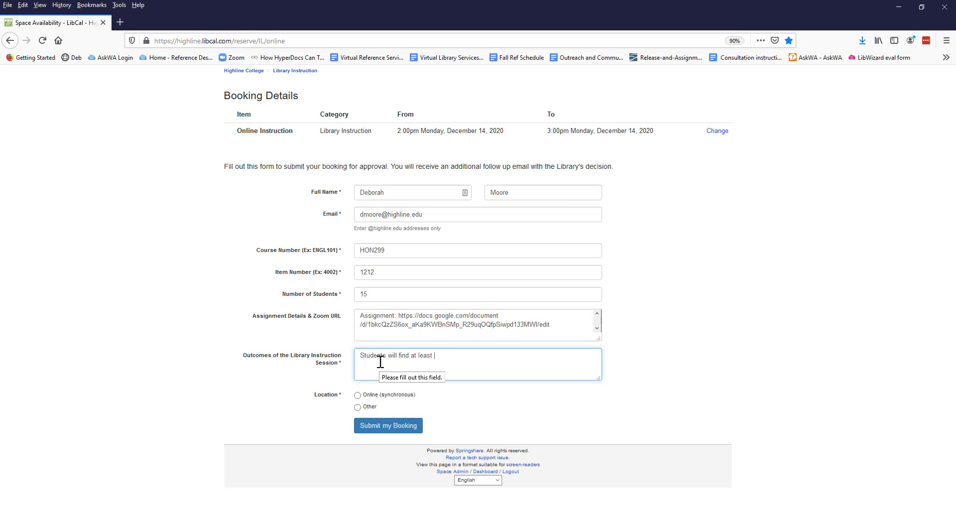
text(one scholarly article.)
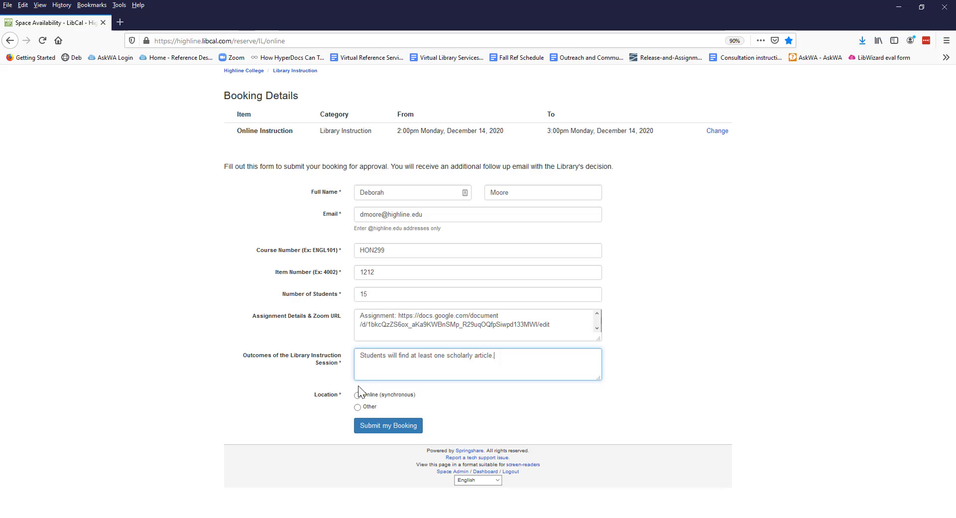
click(358, 395)
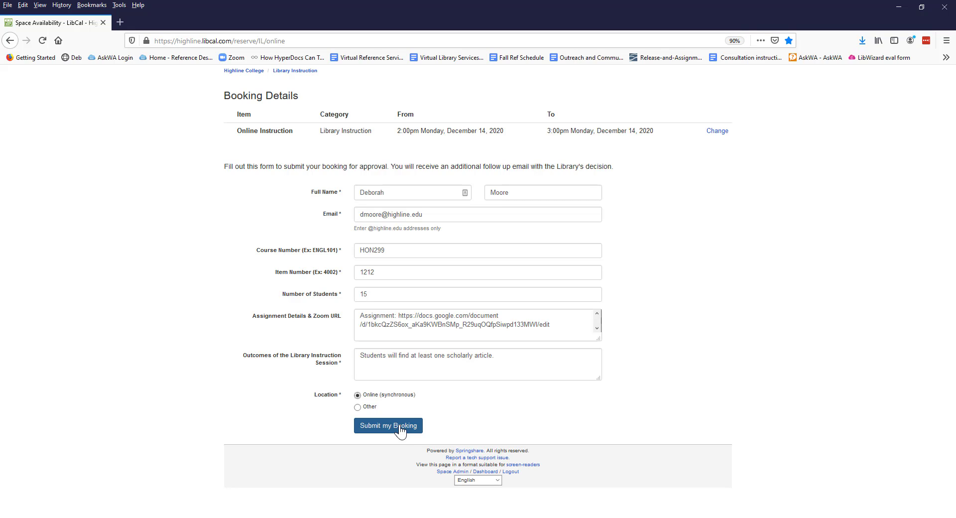
click(388, 426)
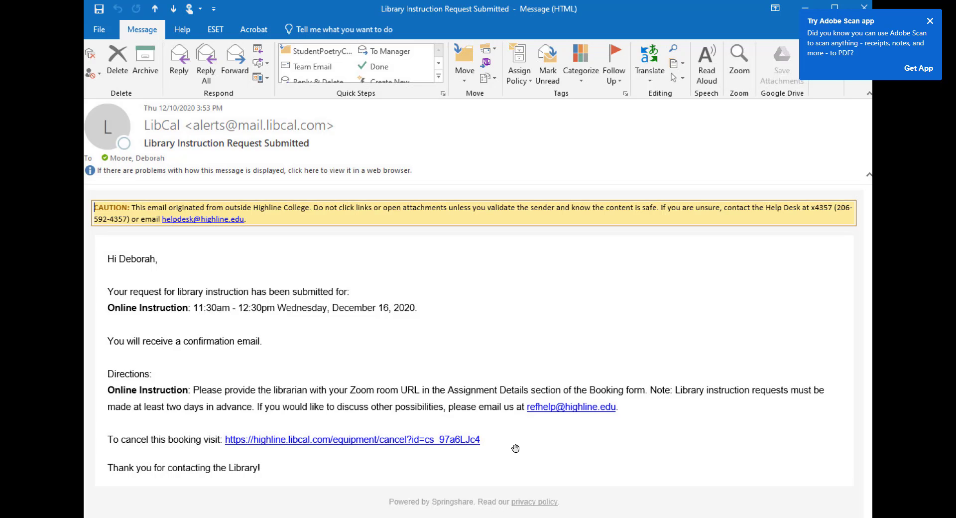
- Follow the cancel-booking link in the Library Instruction Request Submitted email
click(352, 439)
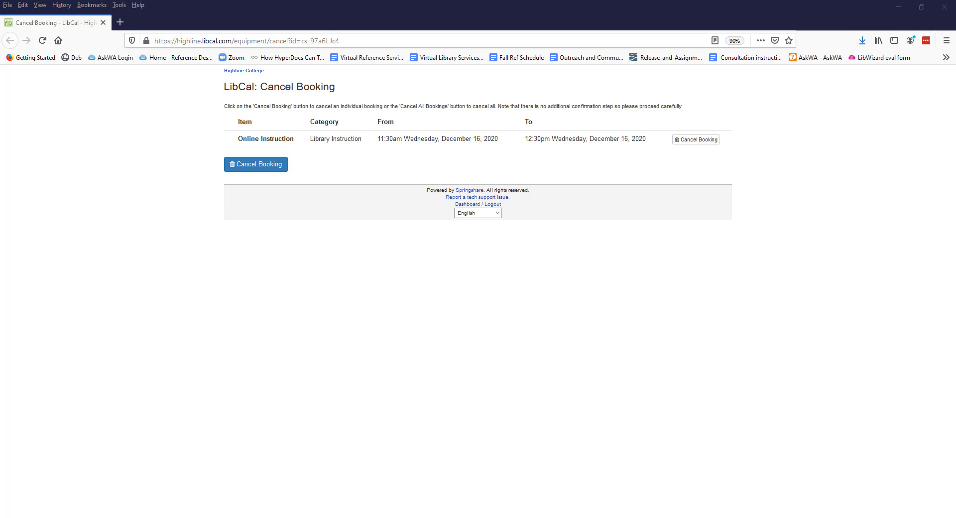
mouse_move(788, 391)
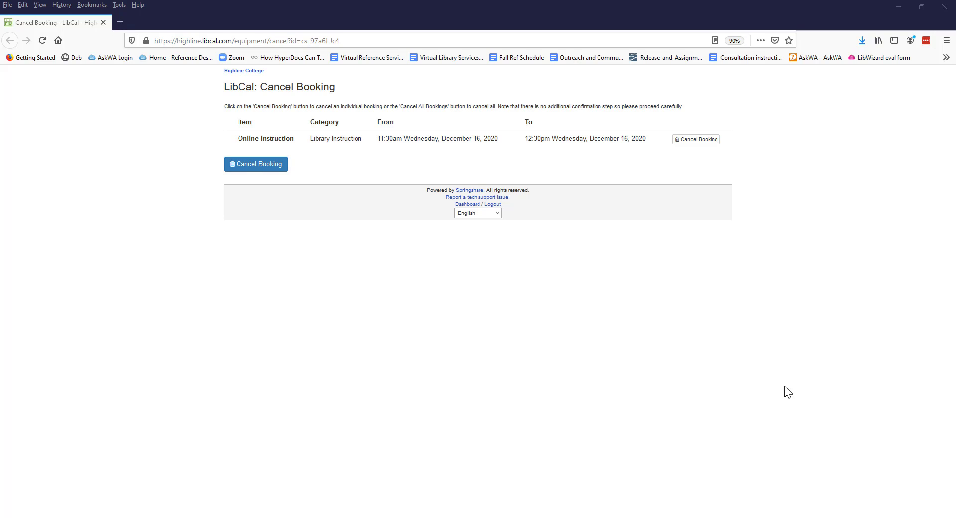
mouse_move(252, 177)
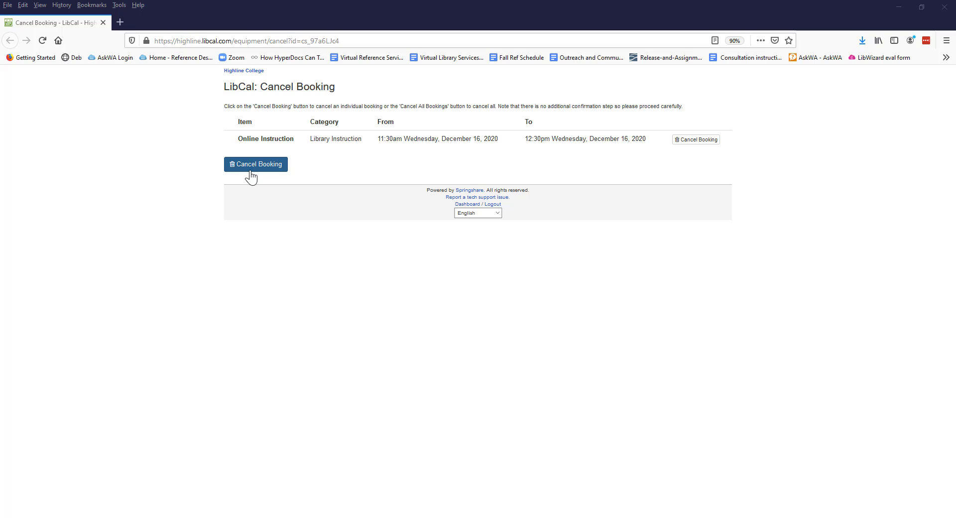
mouse_move(696, 139)
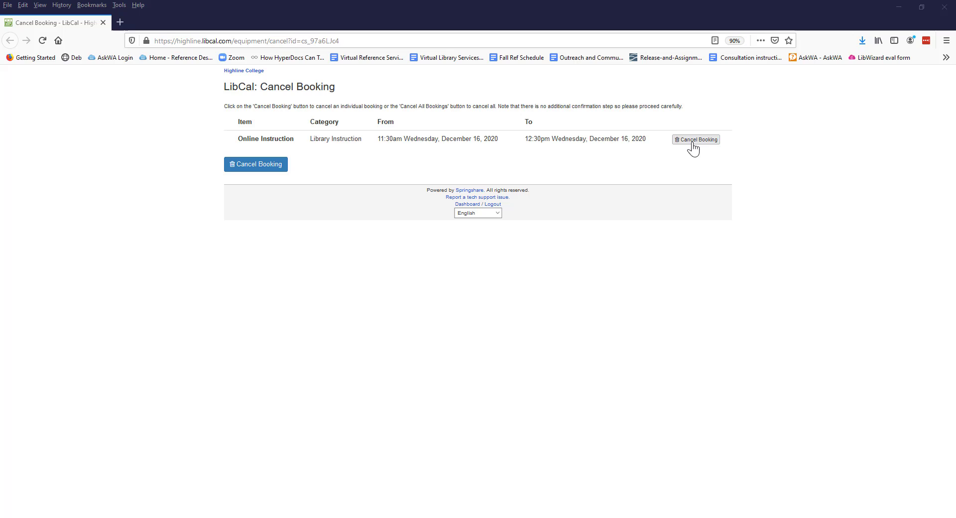
- Cancel the Wednesday December 16, 11:30am–12:30pm Online Instruction booking
click(696, 139)
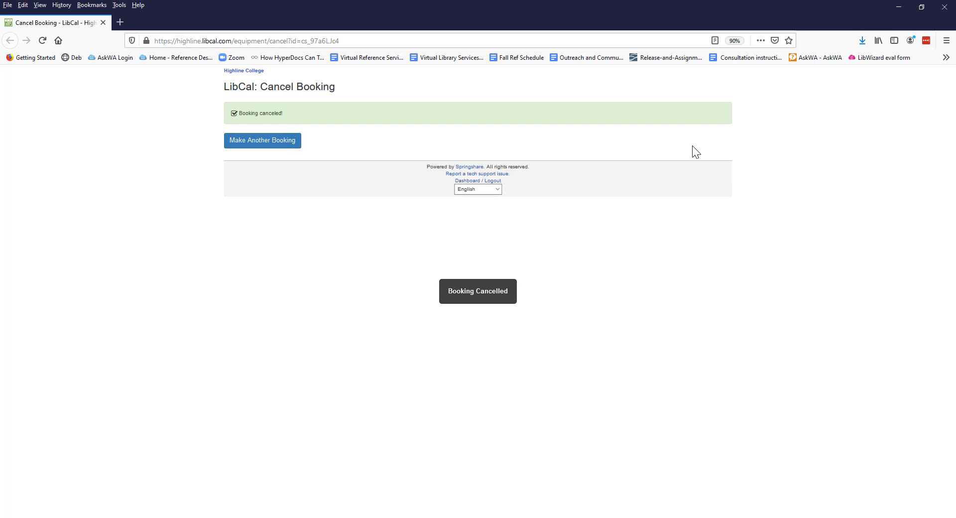
mouse_move(312, 224)
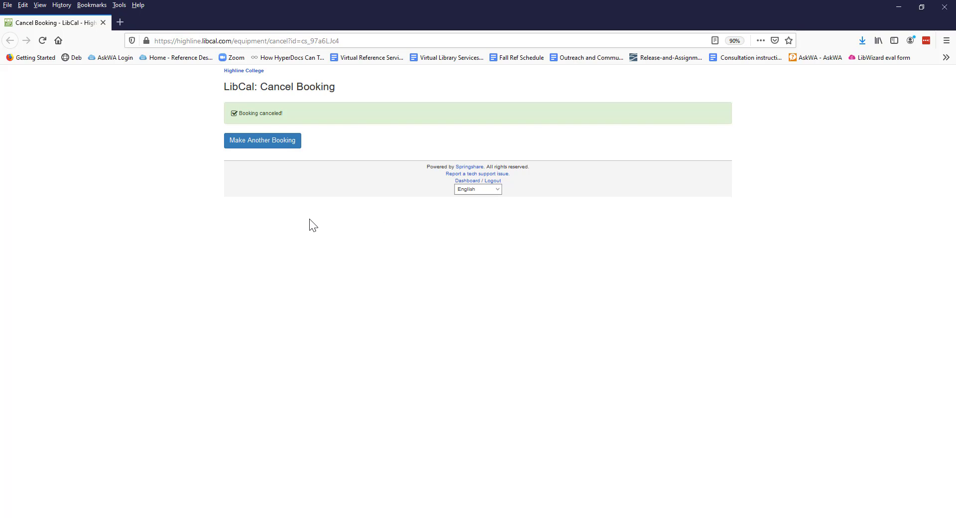